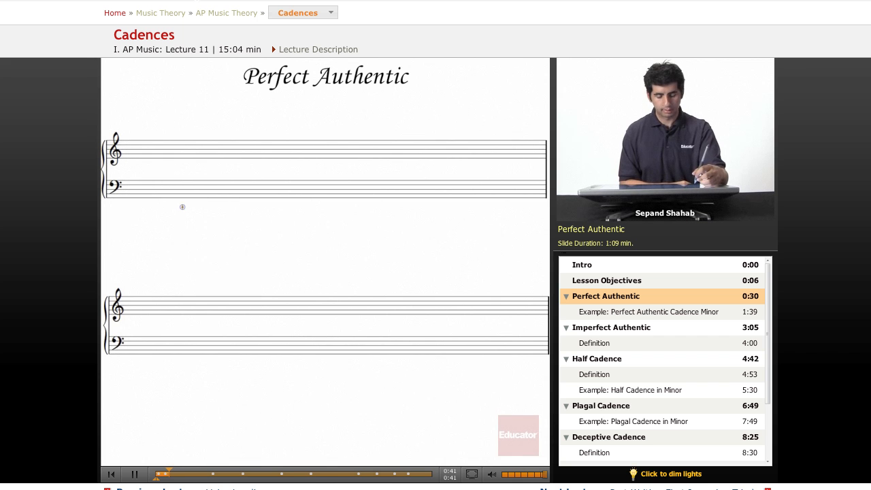
pyautogui.moveTo(182, 223)
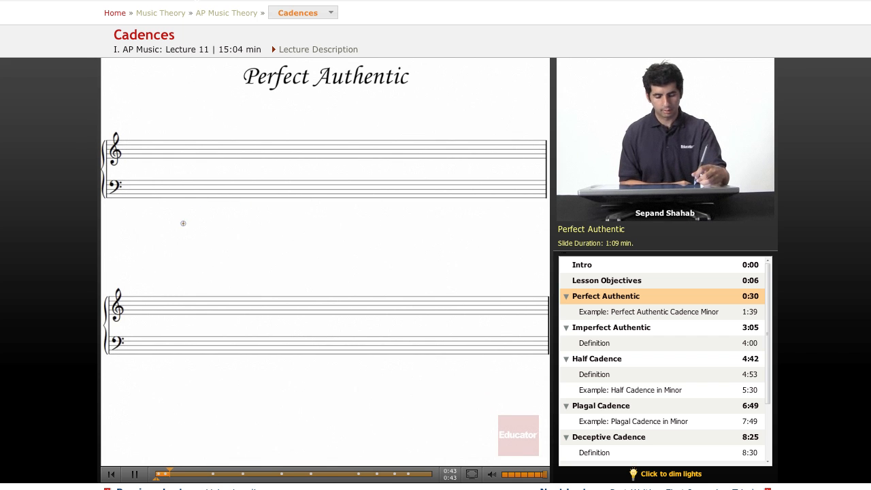